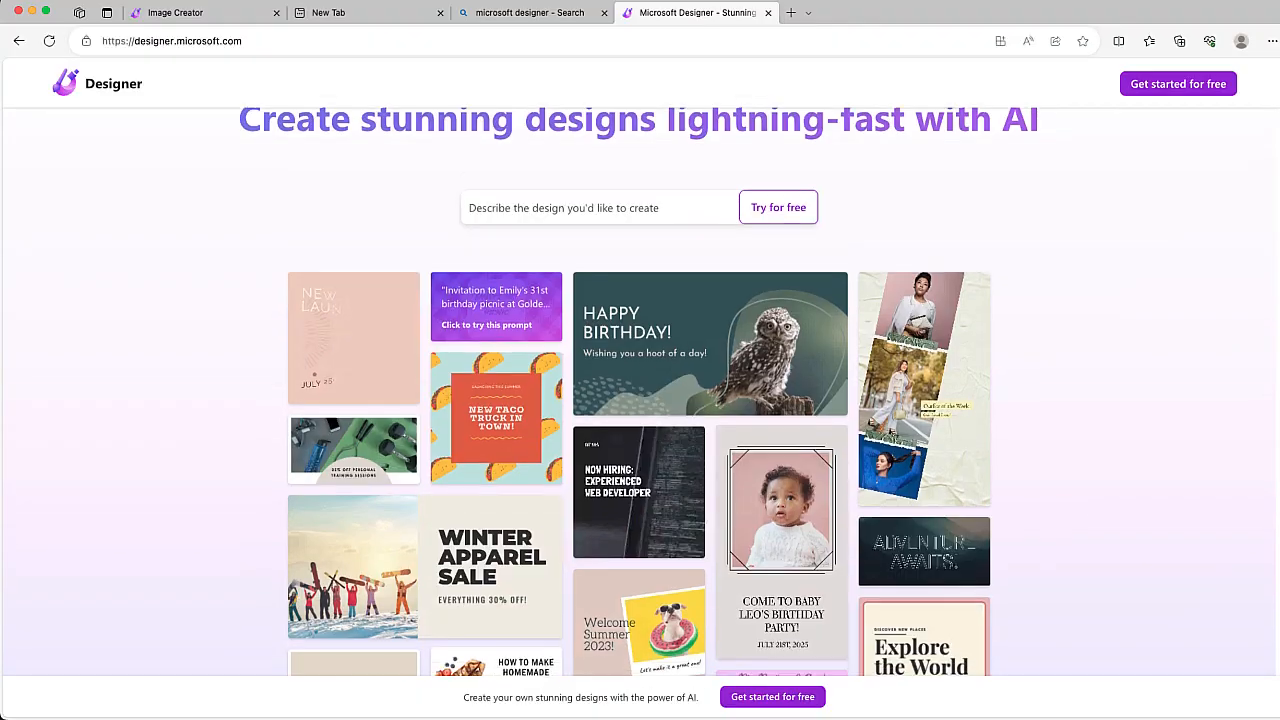
- Start creating with Designer to reach the empty 3D cartoon fill-in-the-blanks prompt
scroll(down, 3)
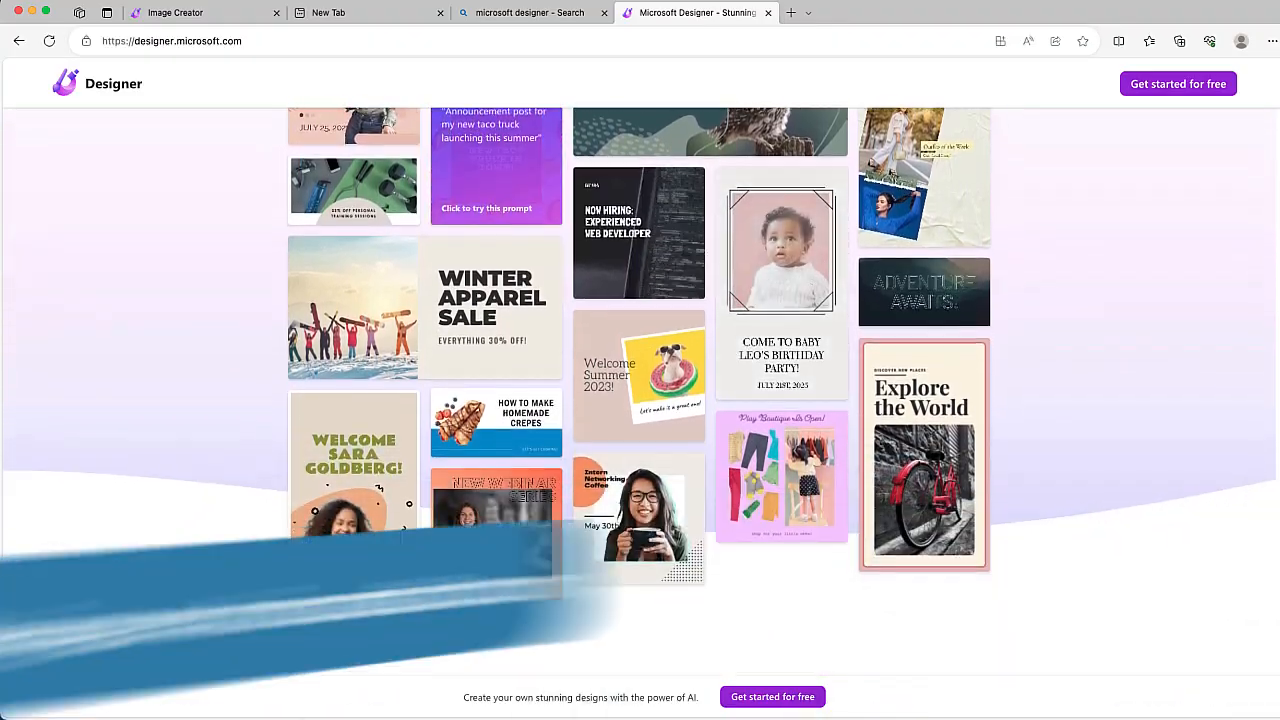
scroll(down, 3)
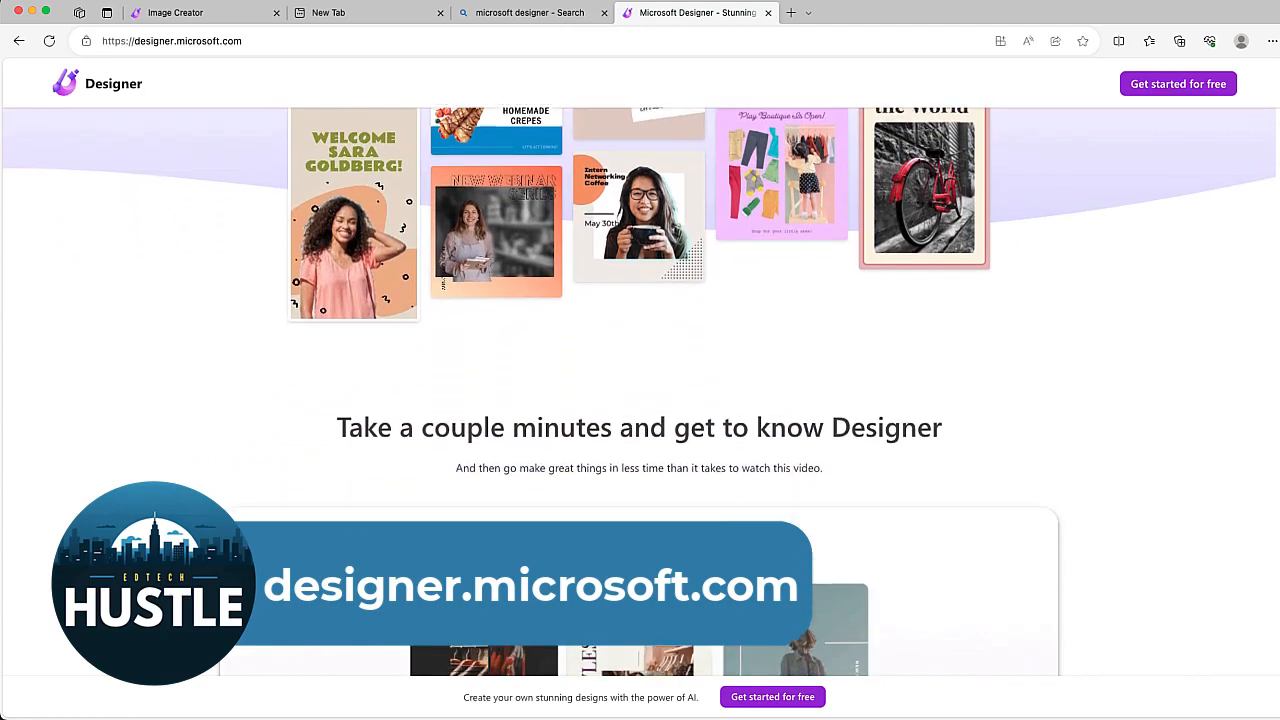
scroll(down, 3)
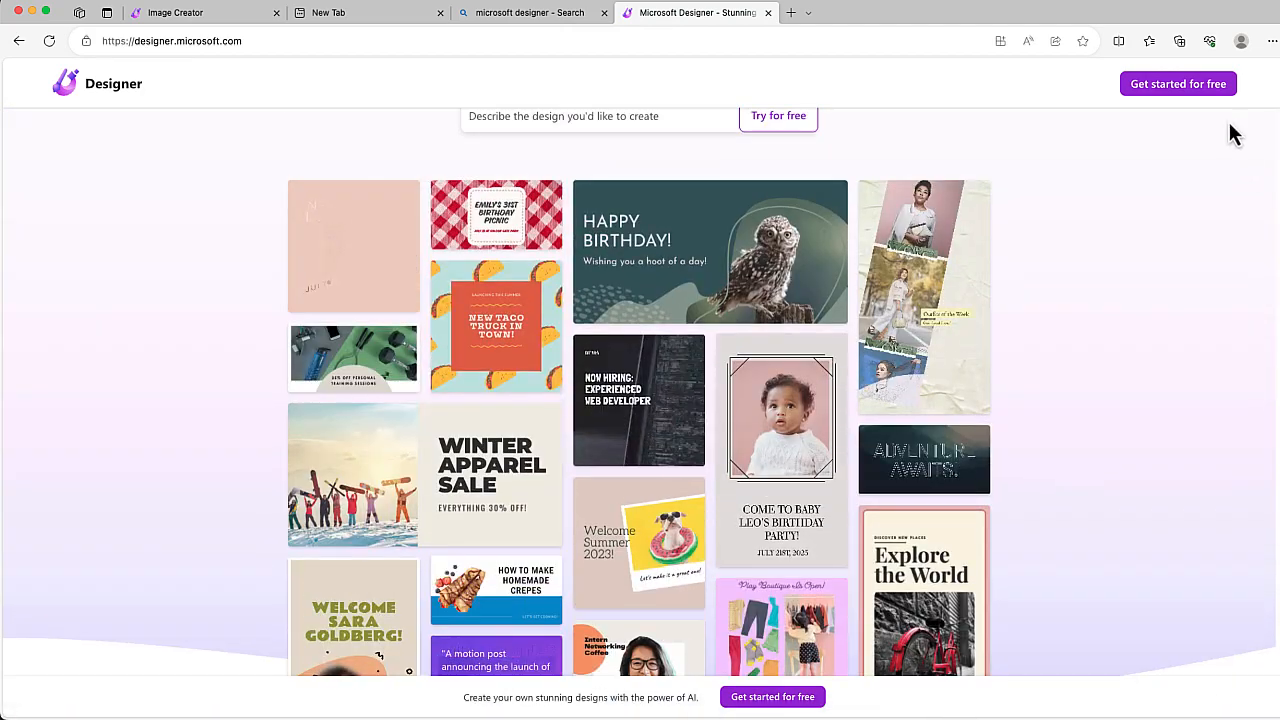
click(1178, 84)
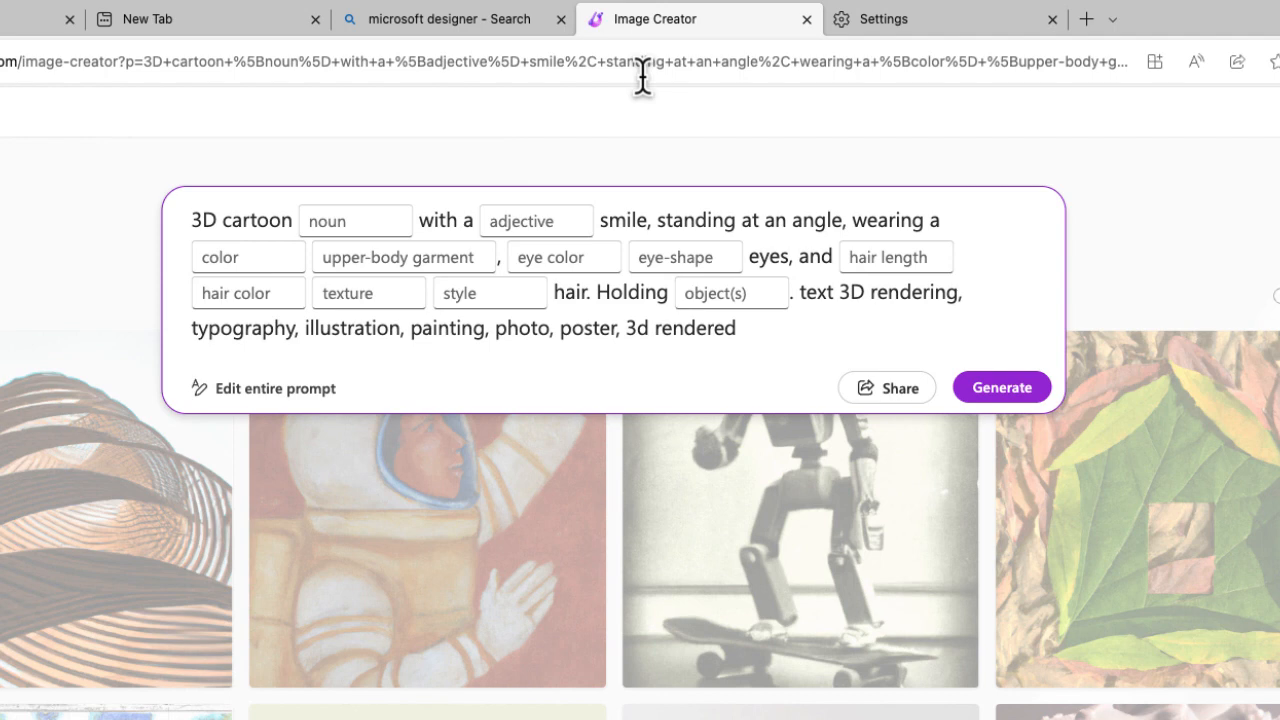
mouse_move(732, 462)
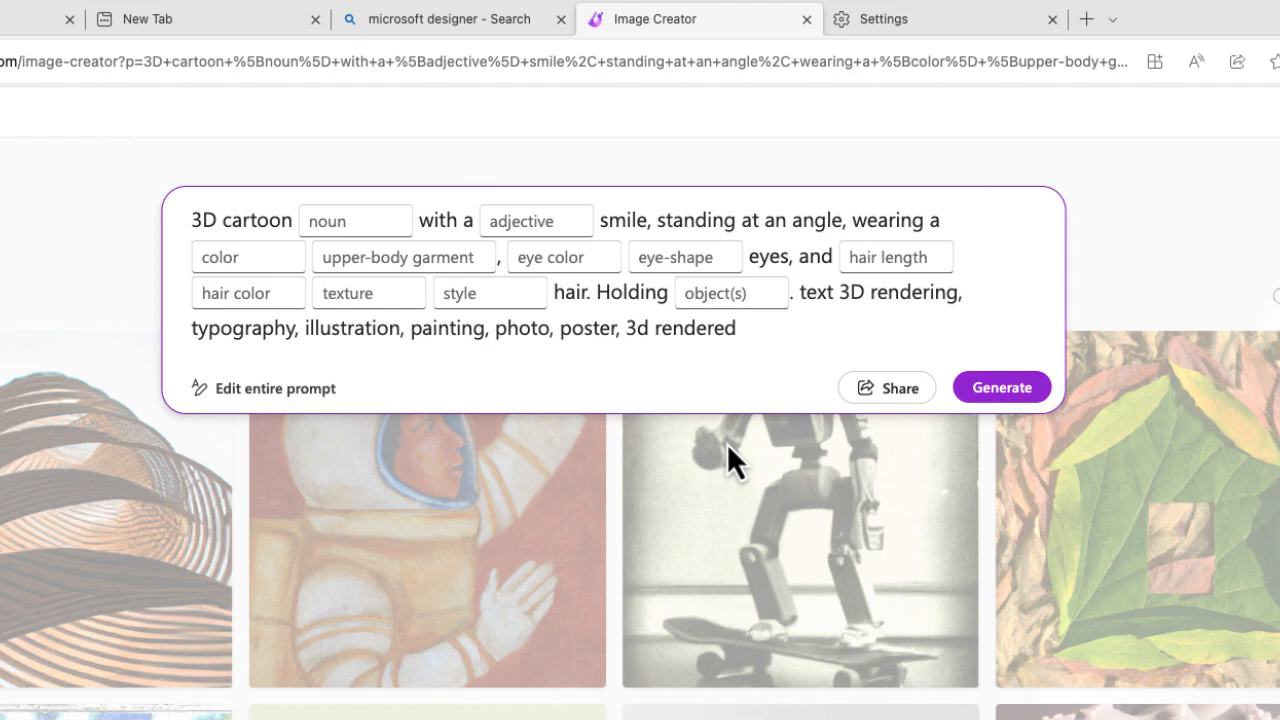
mouse_move(804, 430)
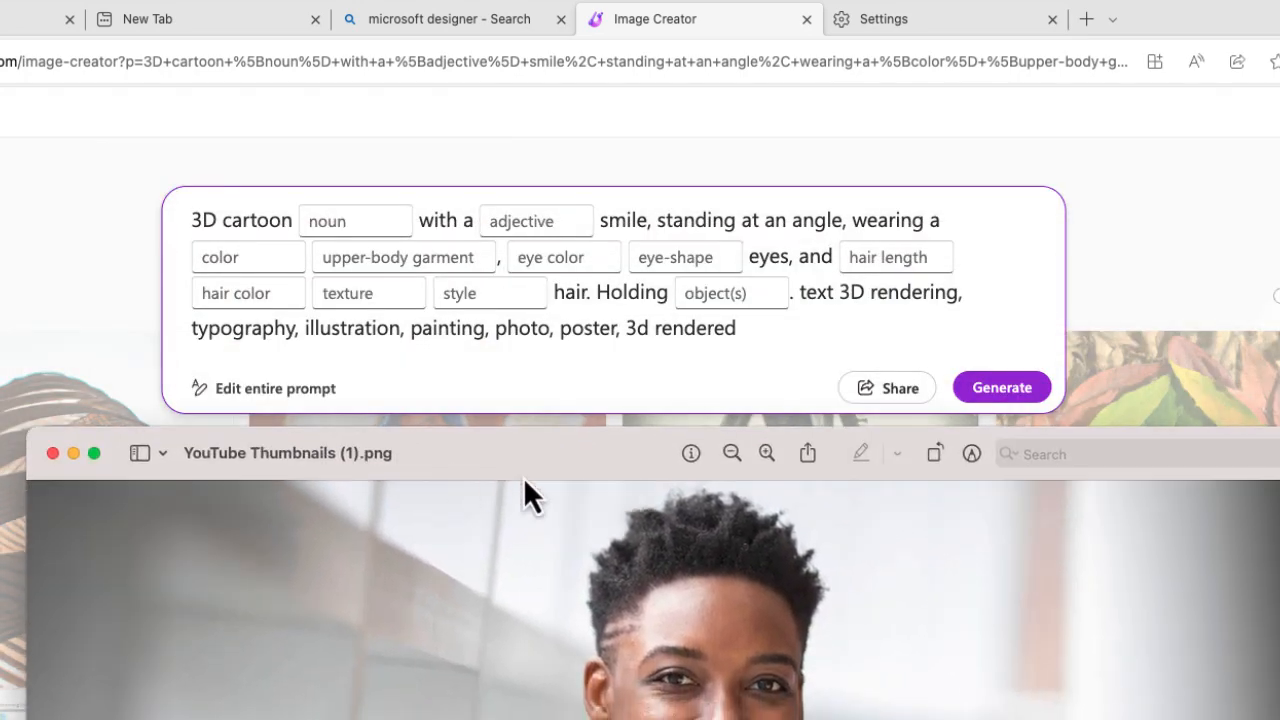
mouse_move(544, 496)
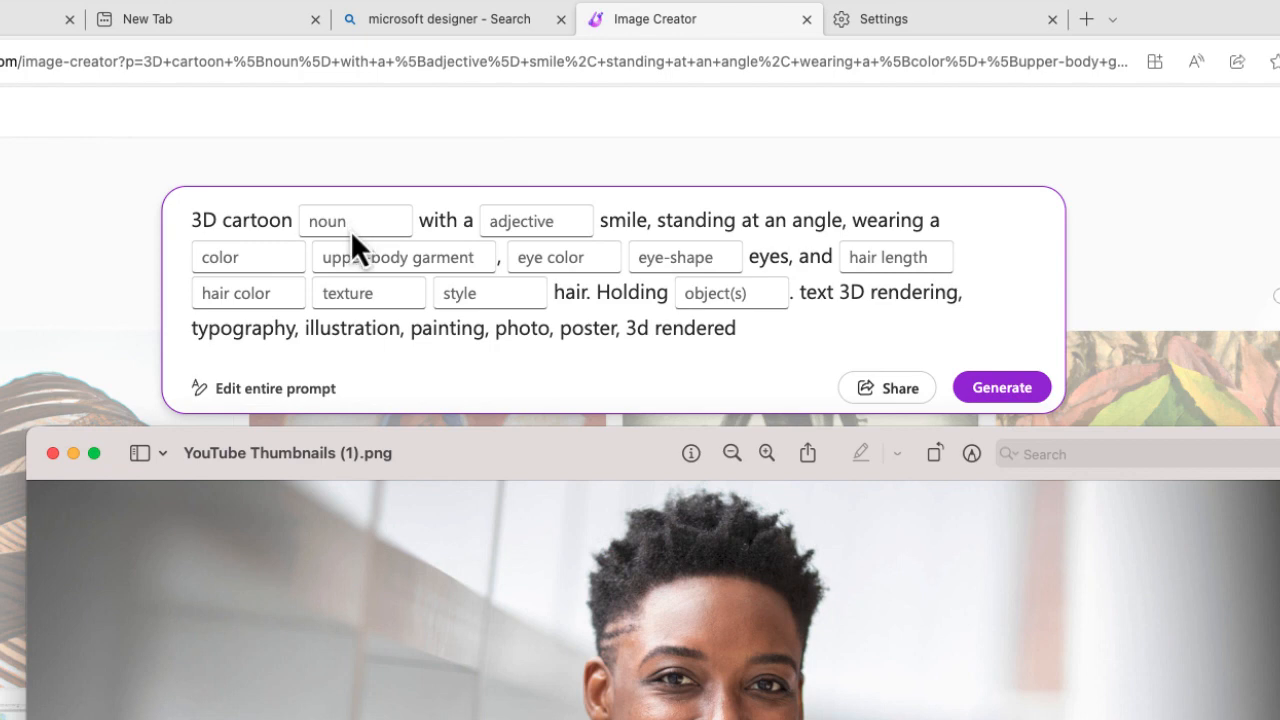
- Fill the blanks with 'African American', big smile, gray sports coat, brown round eyes, curly black hair
text(can american)
text(nothing)
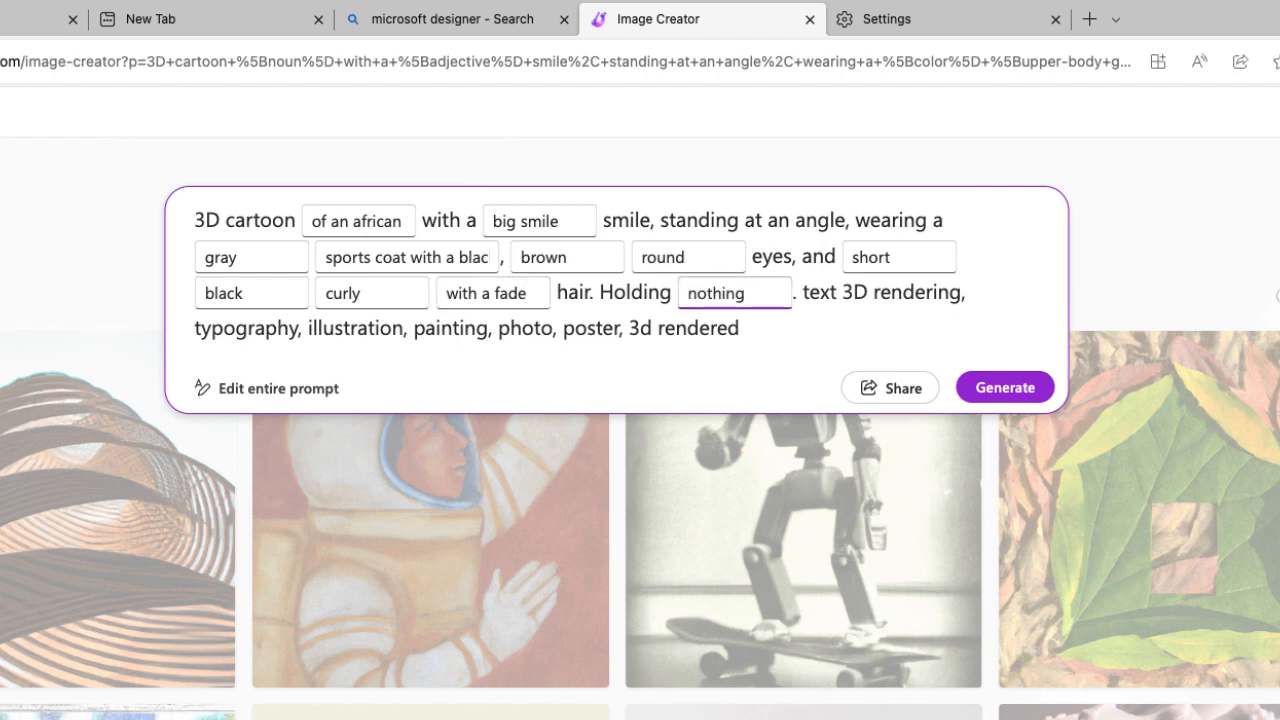
click(1004, 388)
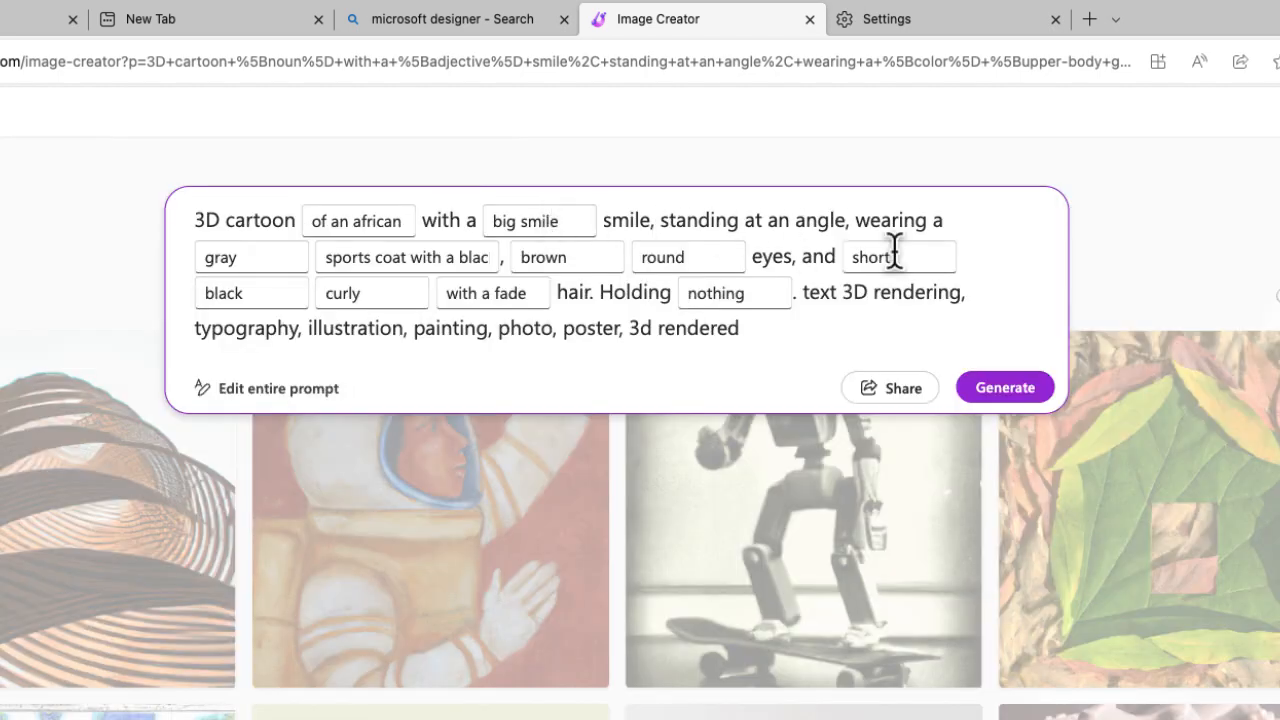
- Generate three 3D cartoon images of the smiling woman in a gray coat from the prompt
click(1004, 388)
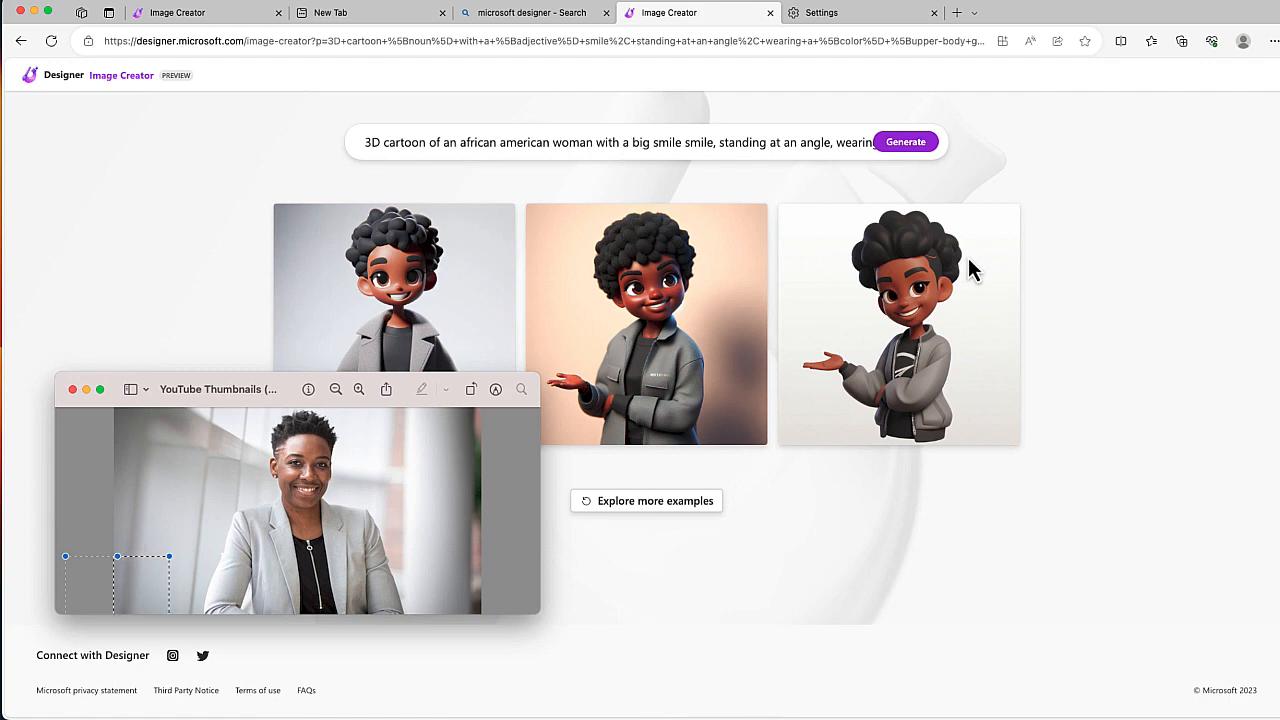
mouse_move(952, 260)
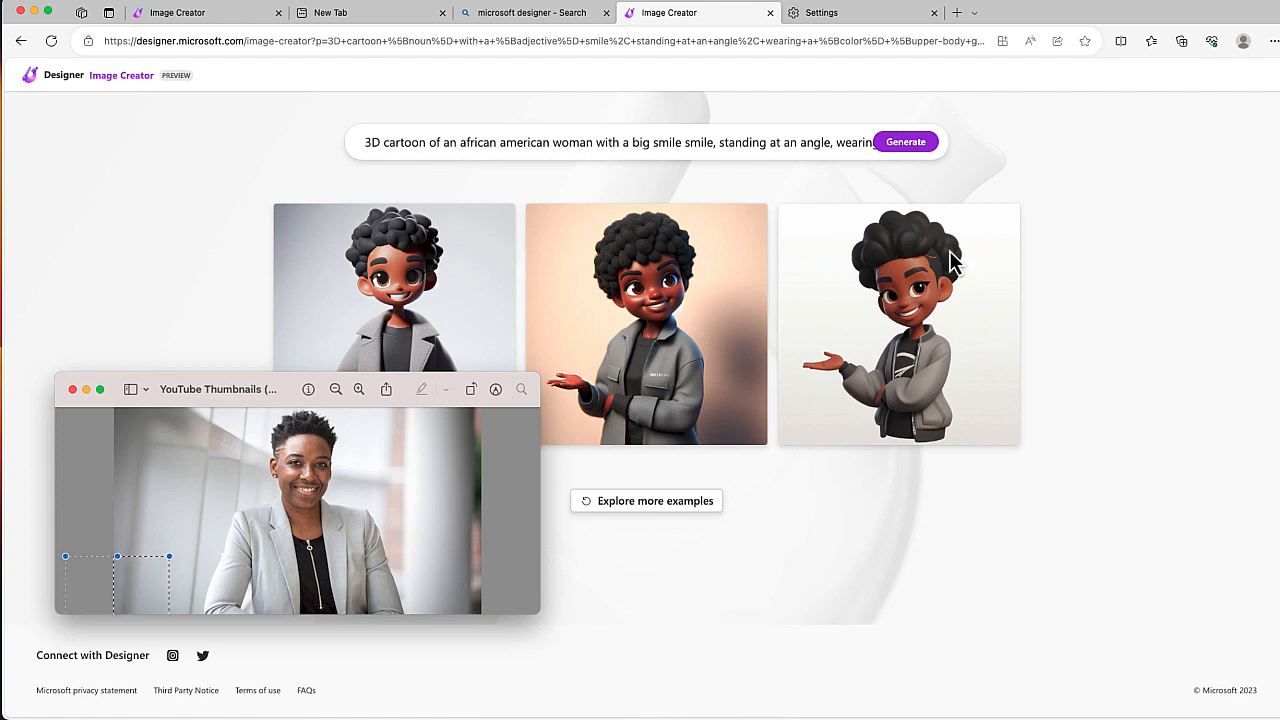
mouse_move(872, 268)
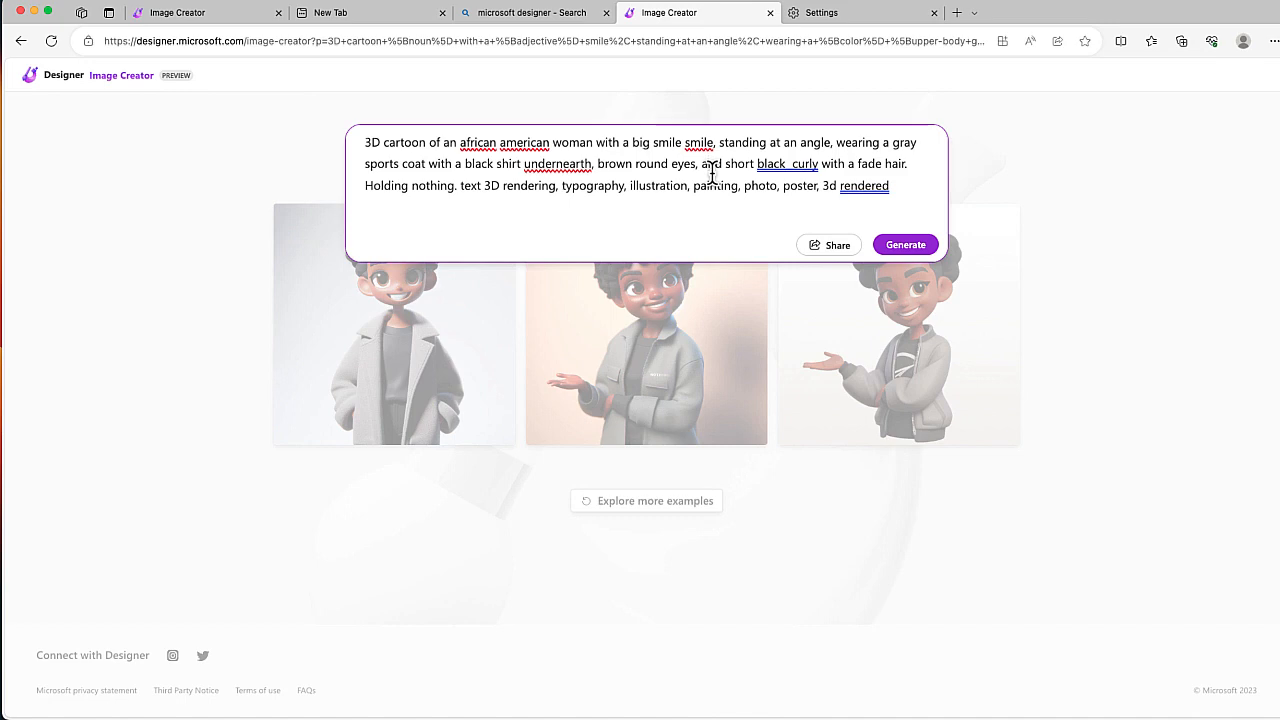
- Replace the prompt with 'A woman with' and start sharing it as a template
text(A woman with)
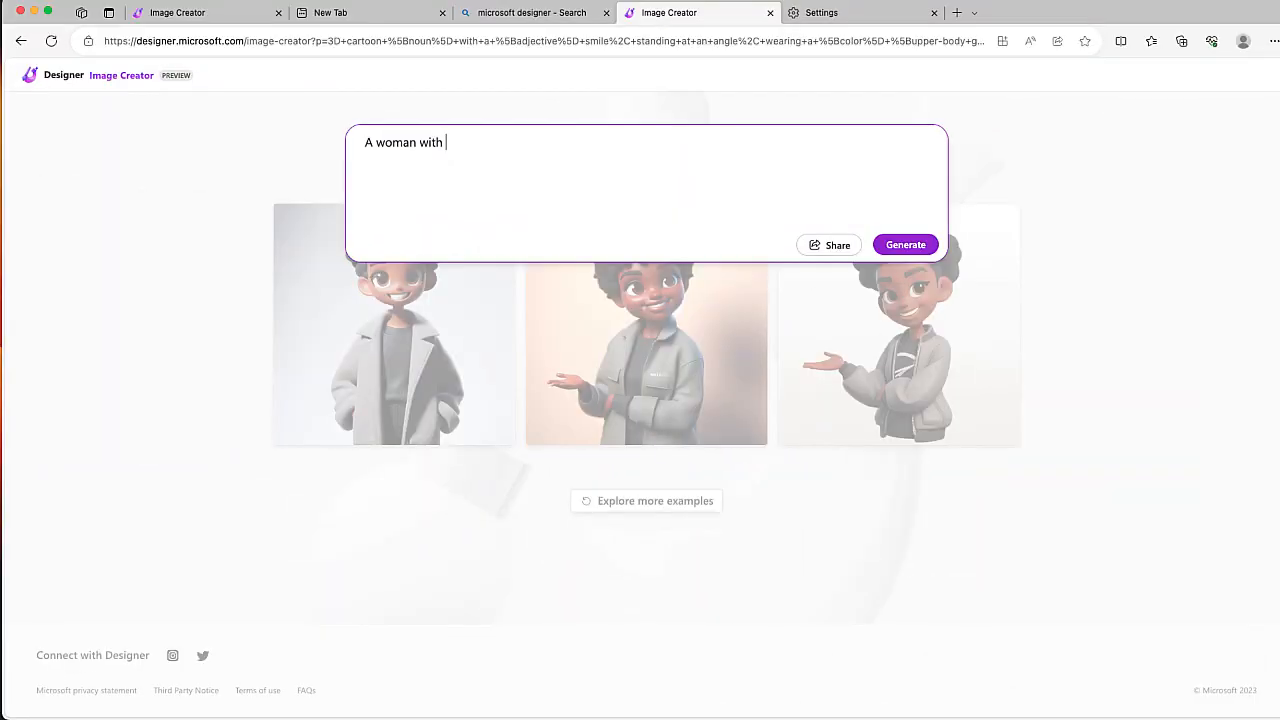
mouse_move(840, 244)
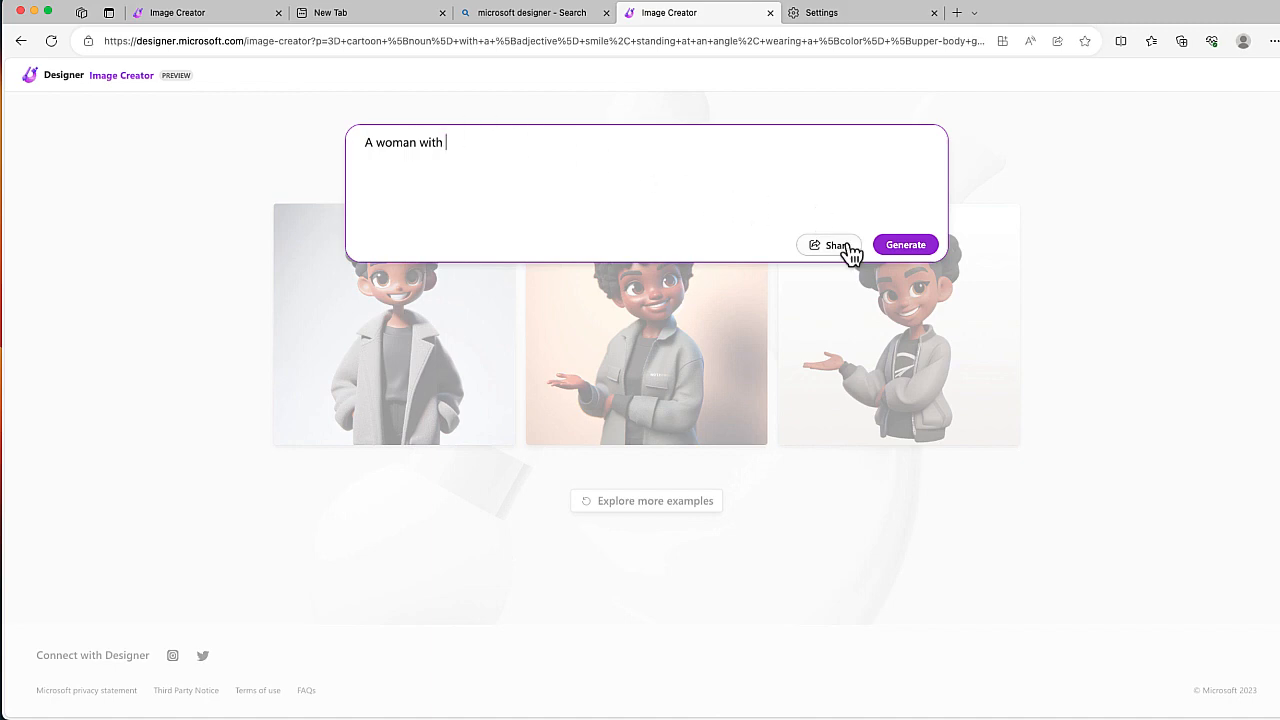
click(832, 244)
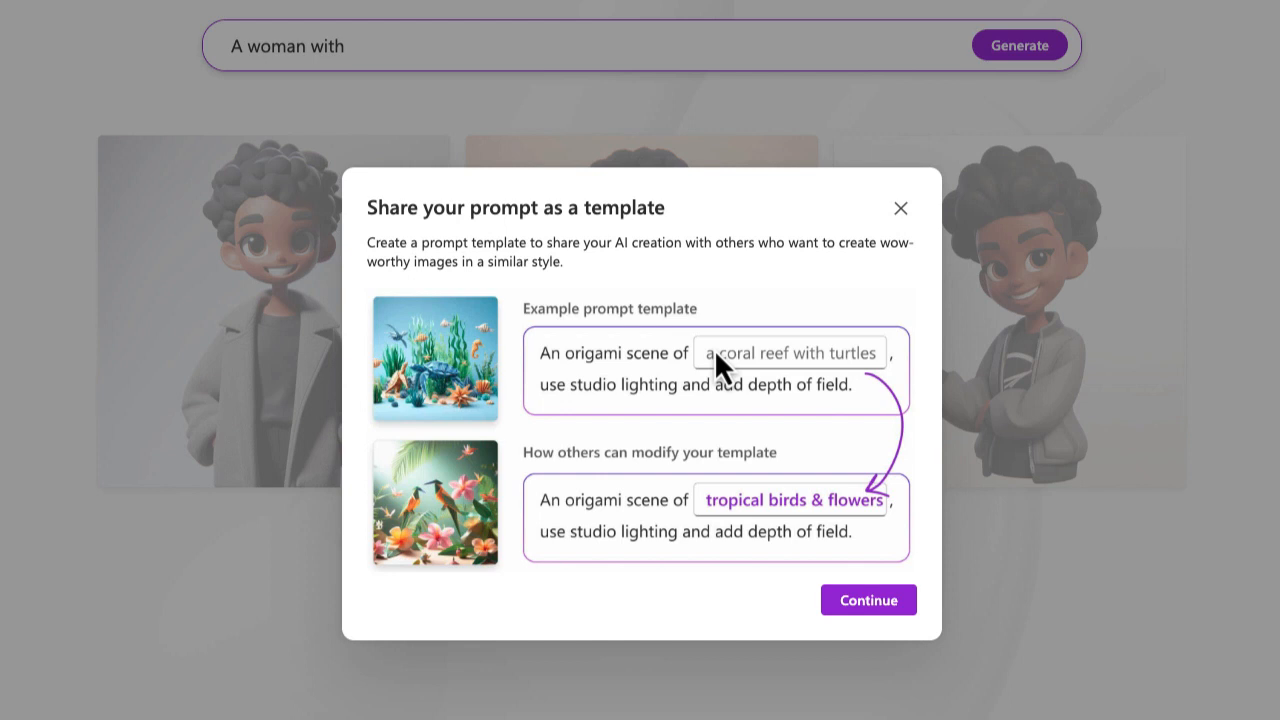
- Continue past the intro and make 'gender' a customizable field in the template
click(868, 600)
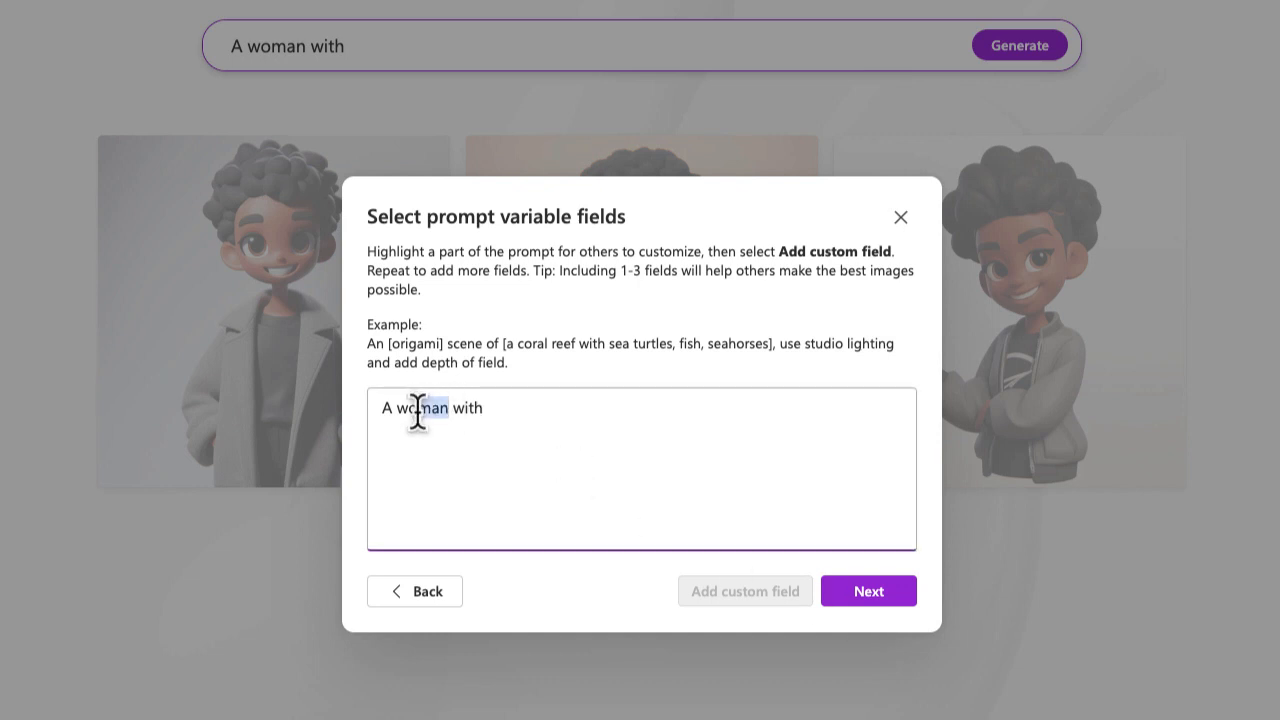
text(g)
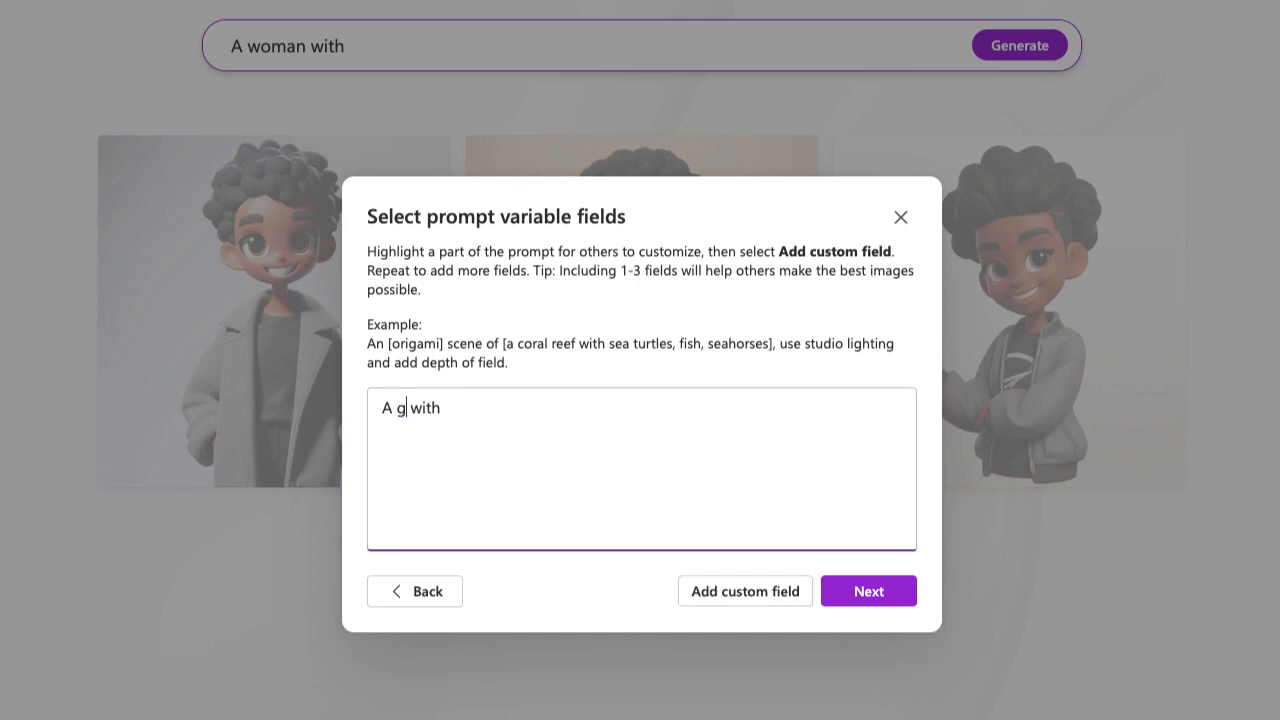
text(ender)
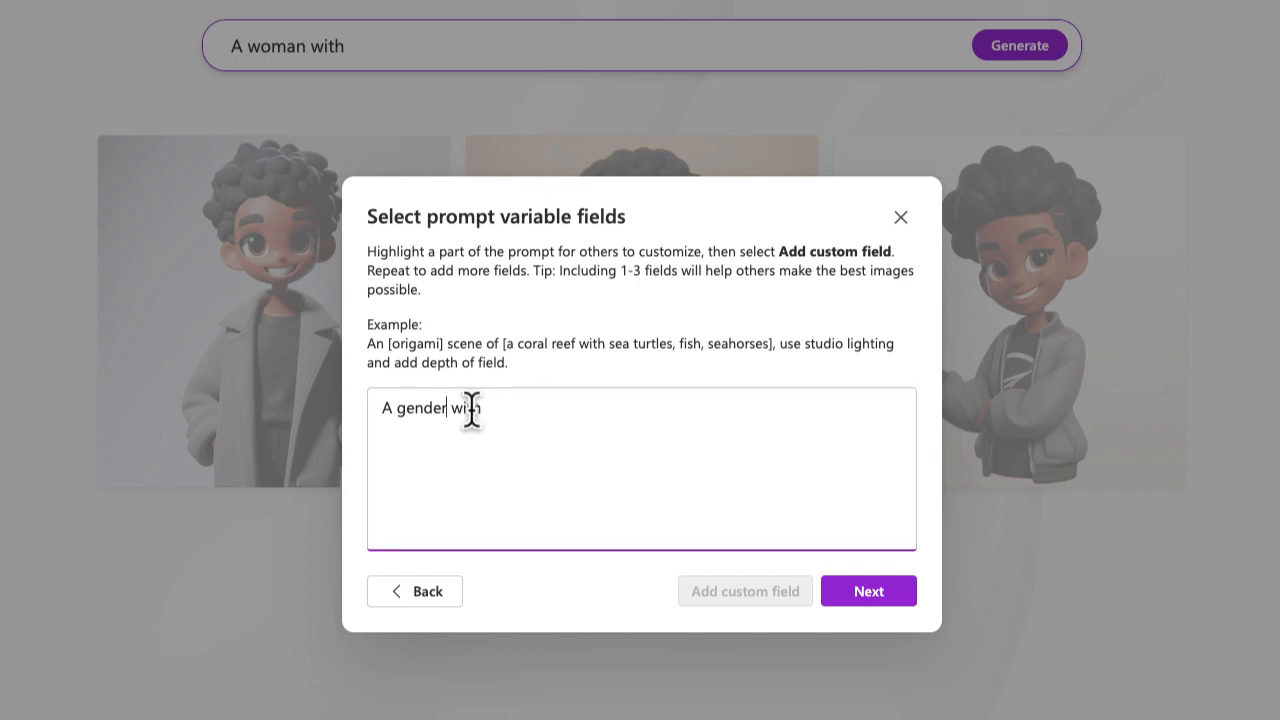
double_click(420, 408)
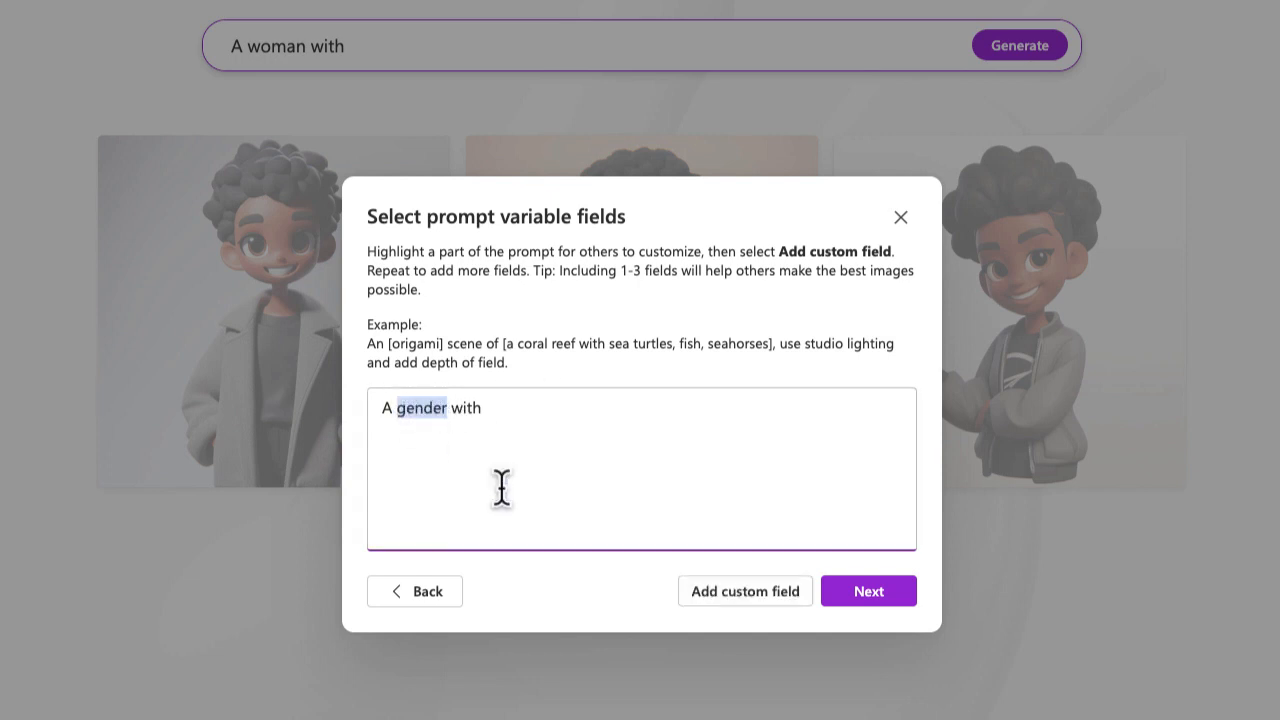
click(744, 590)
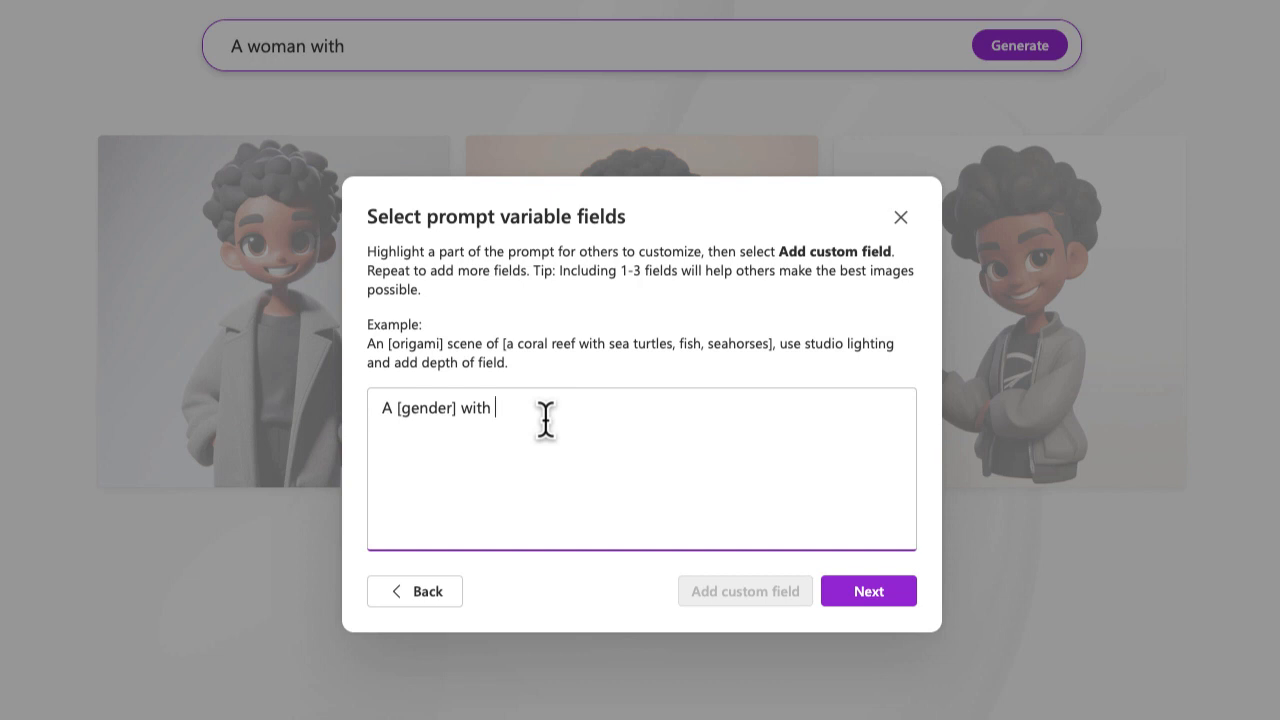
- Add the 'color' field, finish the sentence with 'hair.' and confirm the template fields
text(color])
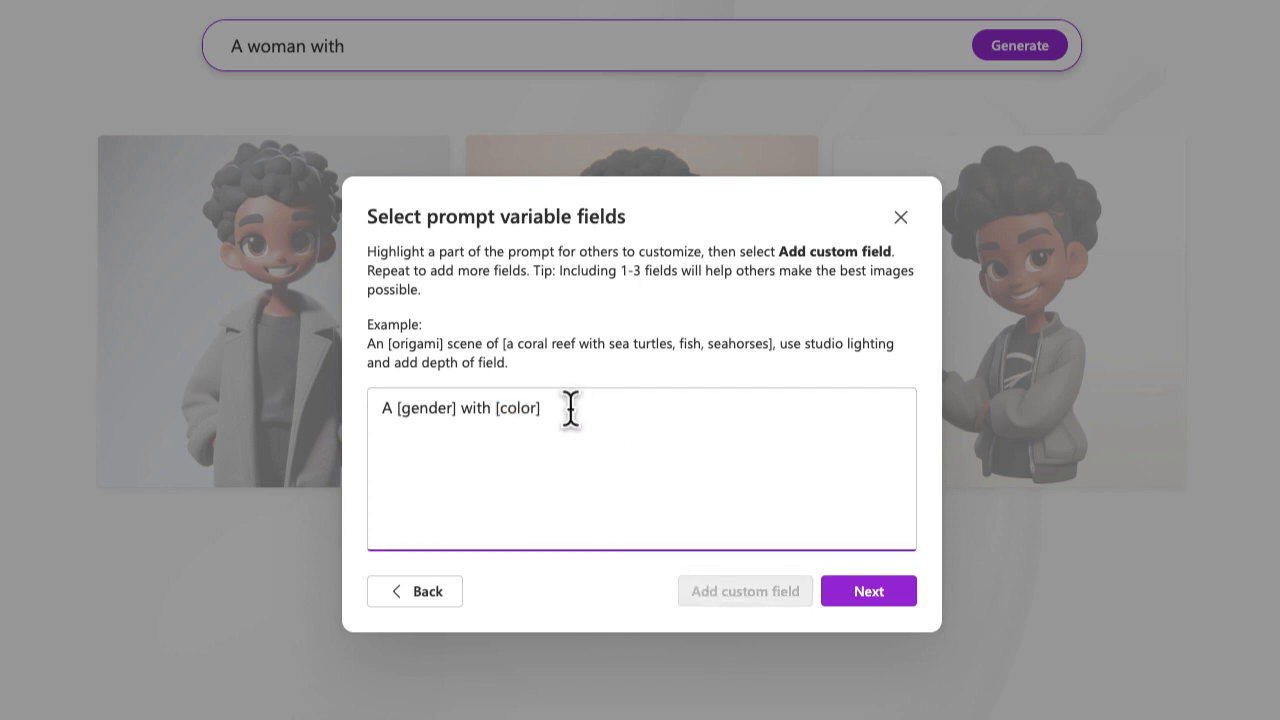
text(hair)
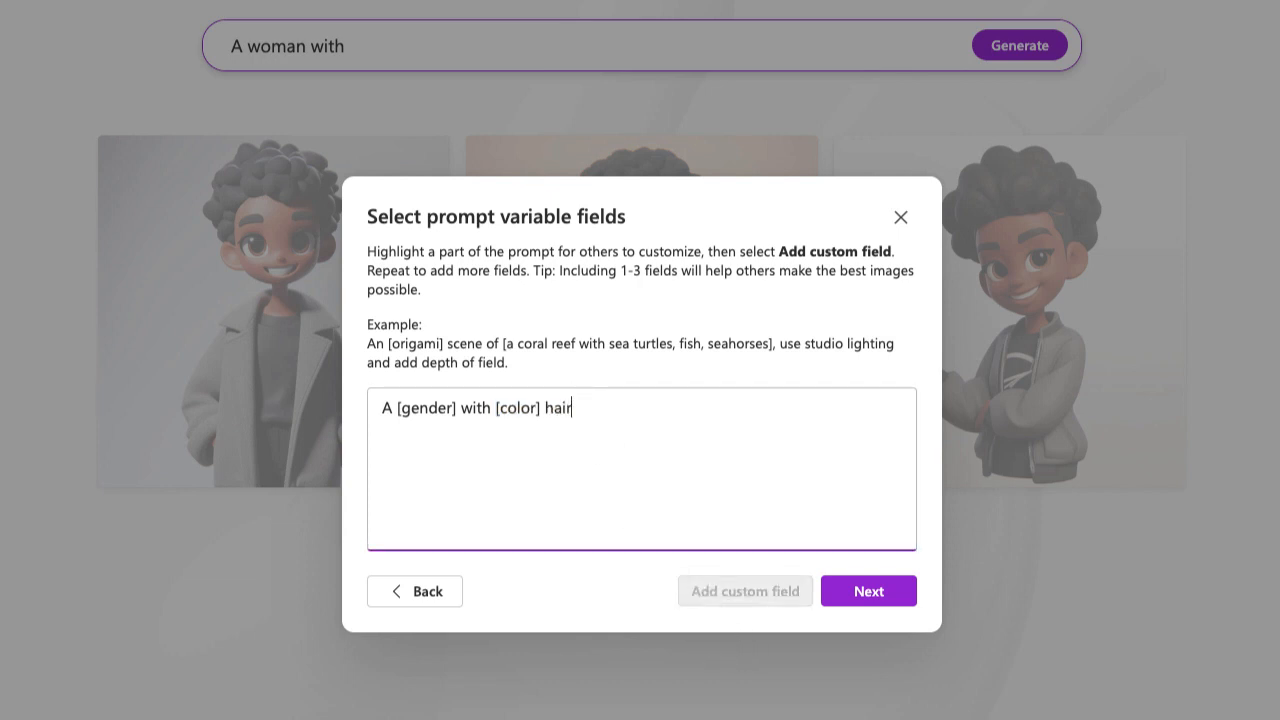
text(.)
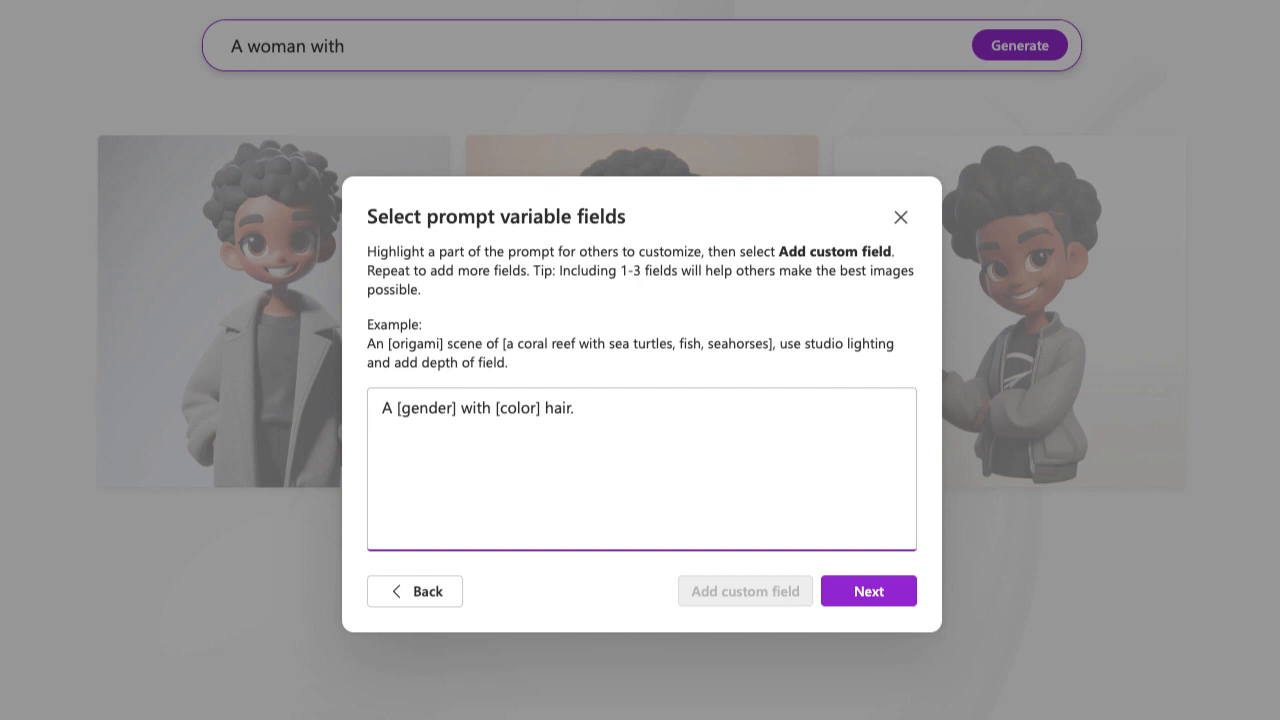
click(868, 590)
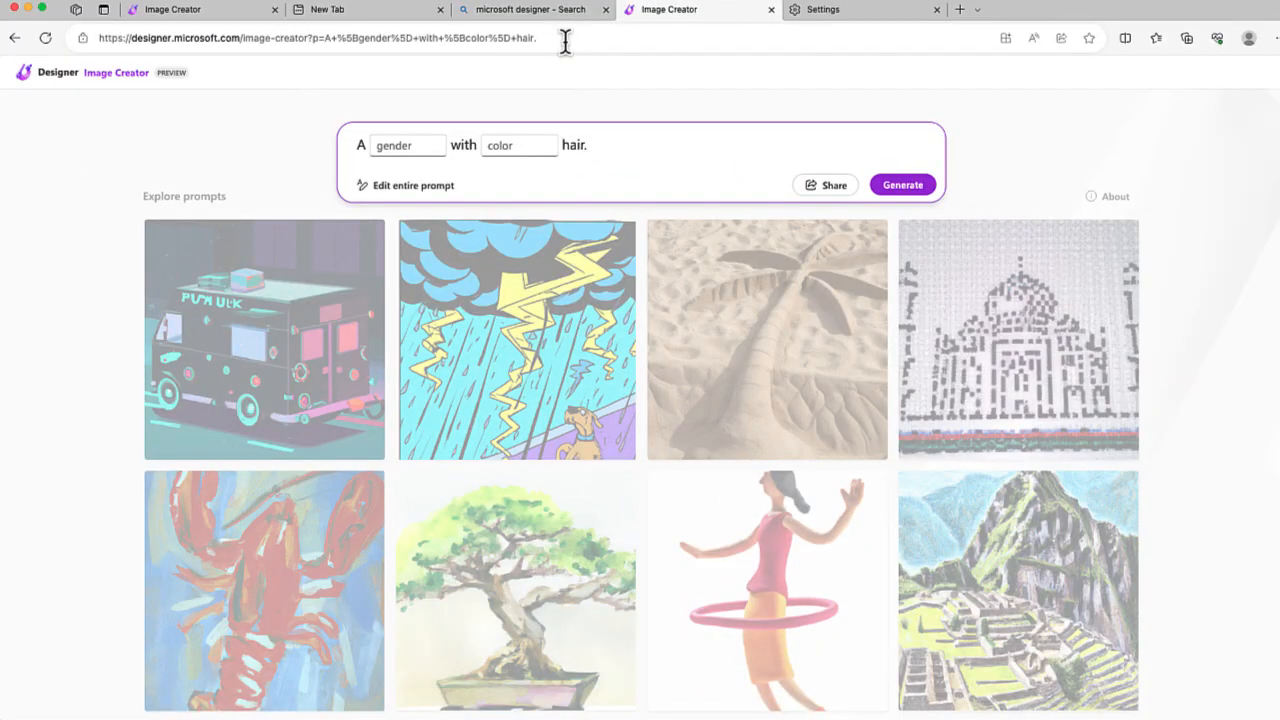
- Select the empty gender blank in the loaded shared template
click(408, 144)
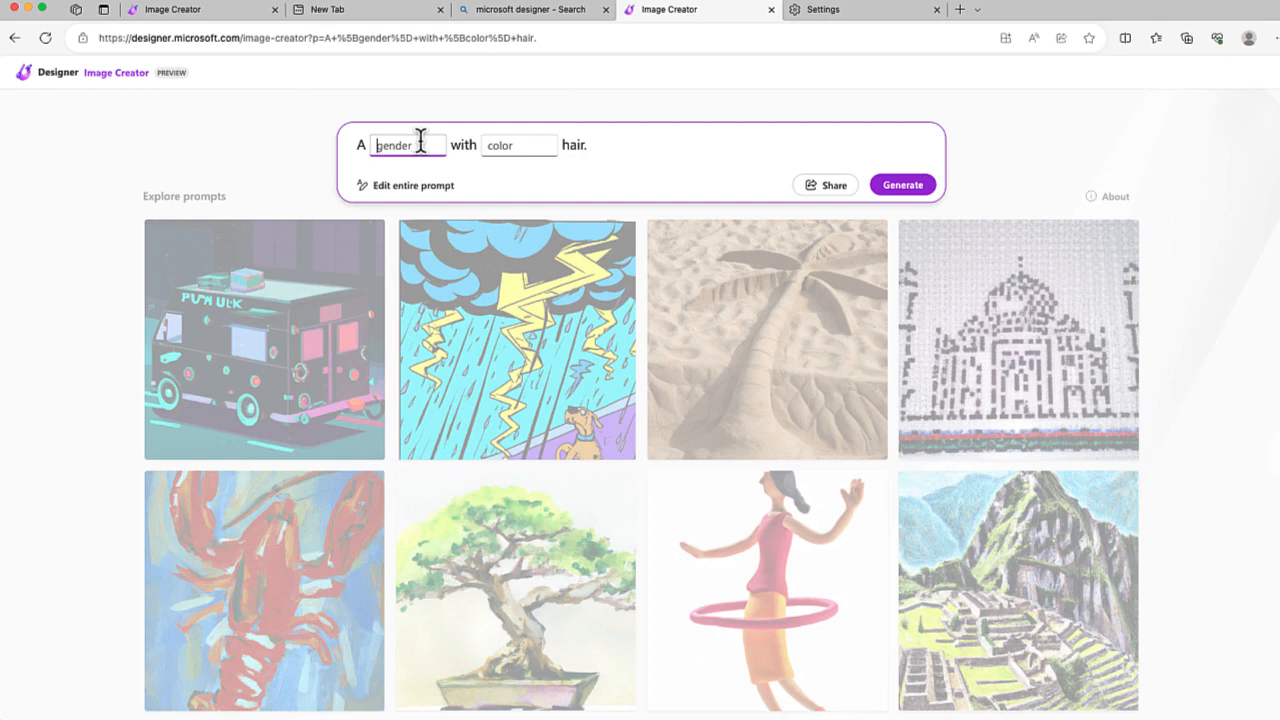